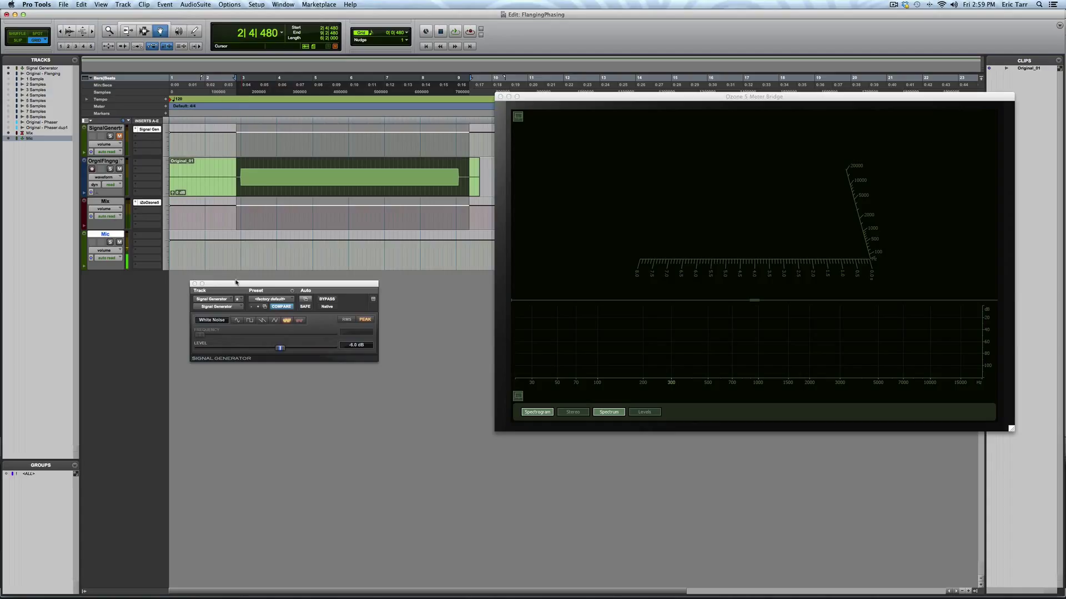
mouse_move(234, 284)
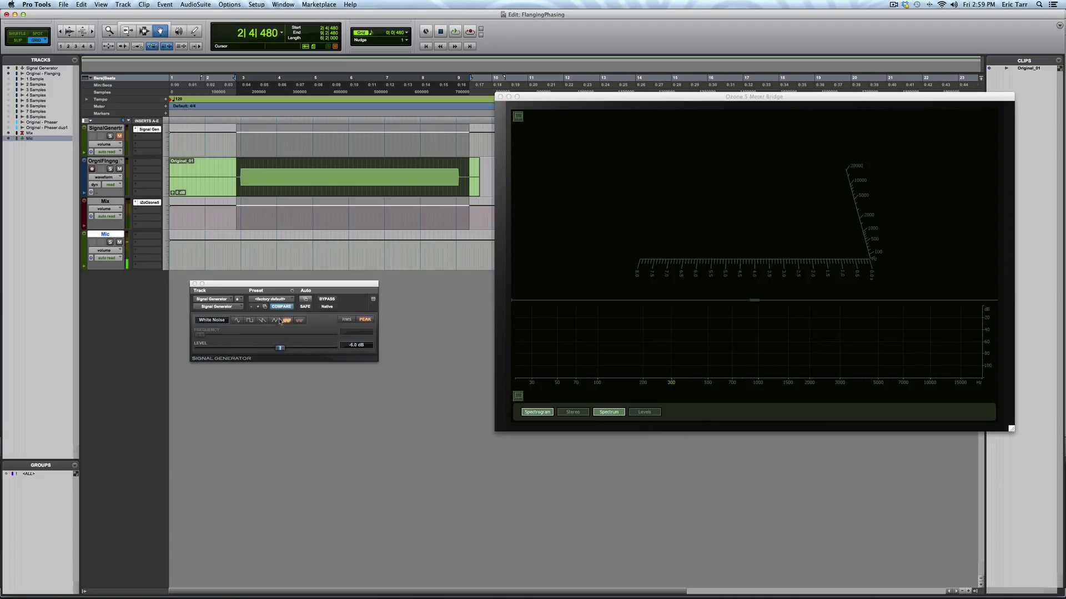
mouse_move(238, 309)
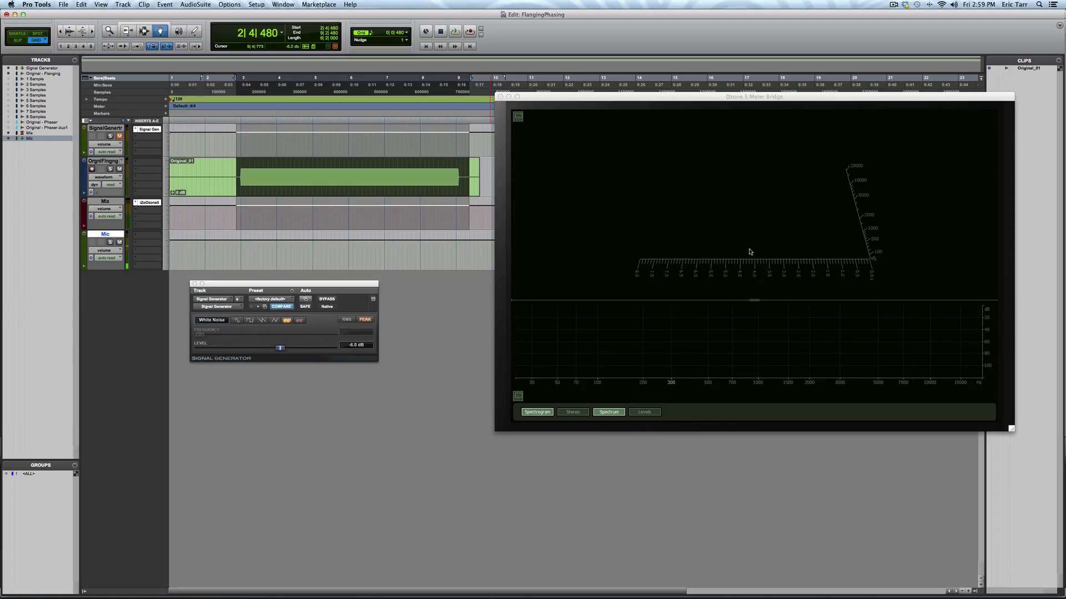
mouse_move(685, 257)
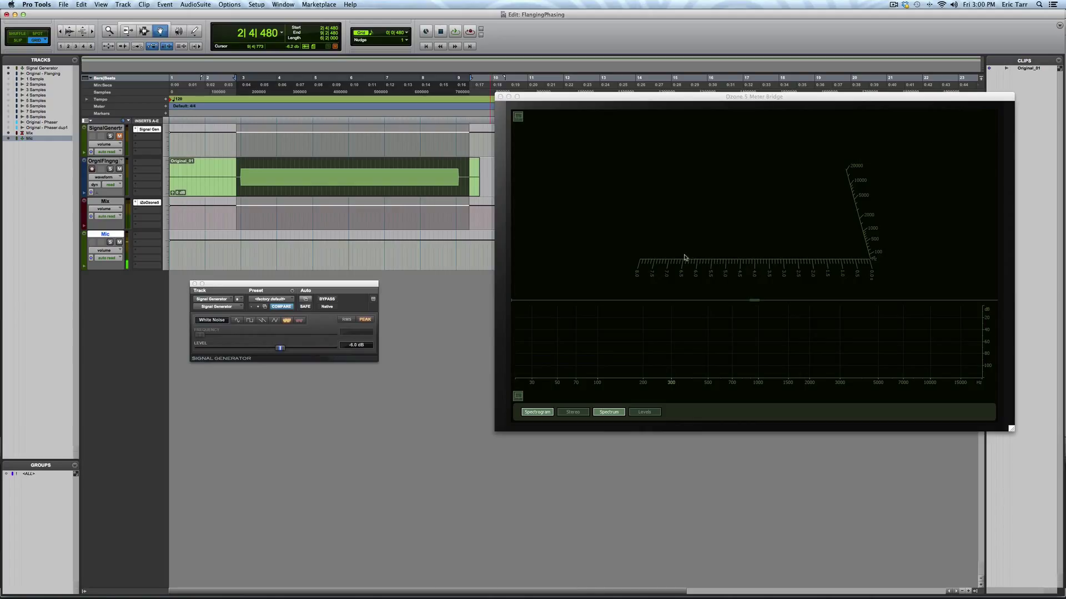
- Close the Signal Generator and reveal the 1-to-8-sample offset duplicate tracks zoomed to sample level
click(453, 31)
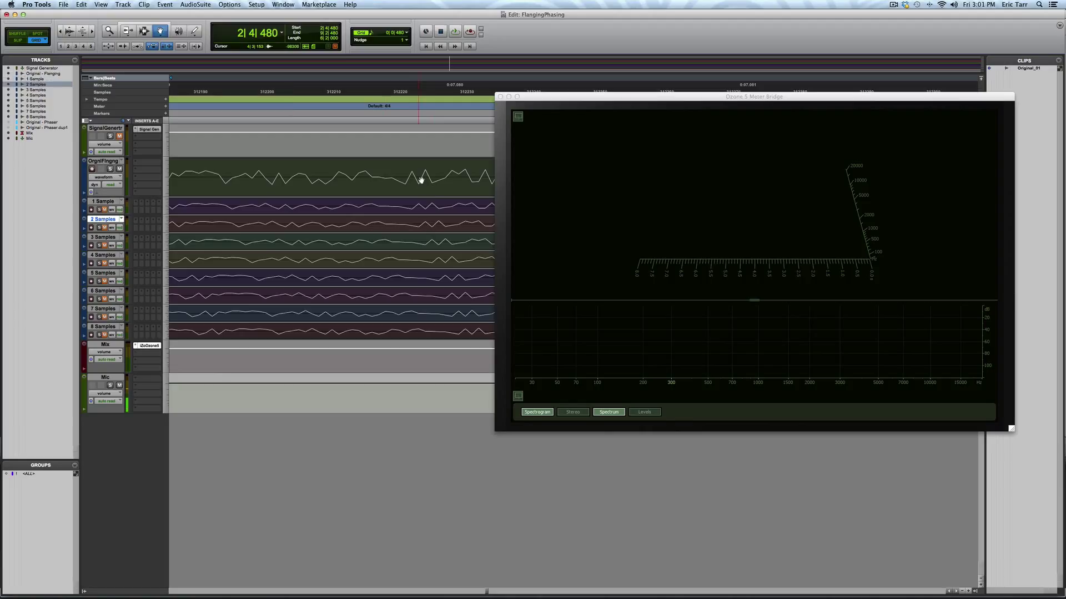
mouse_move(433, 225)
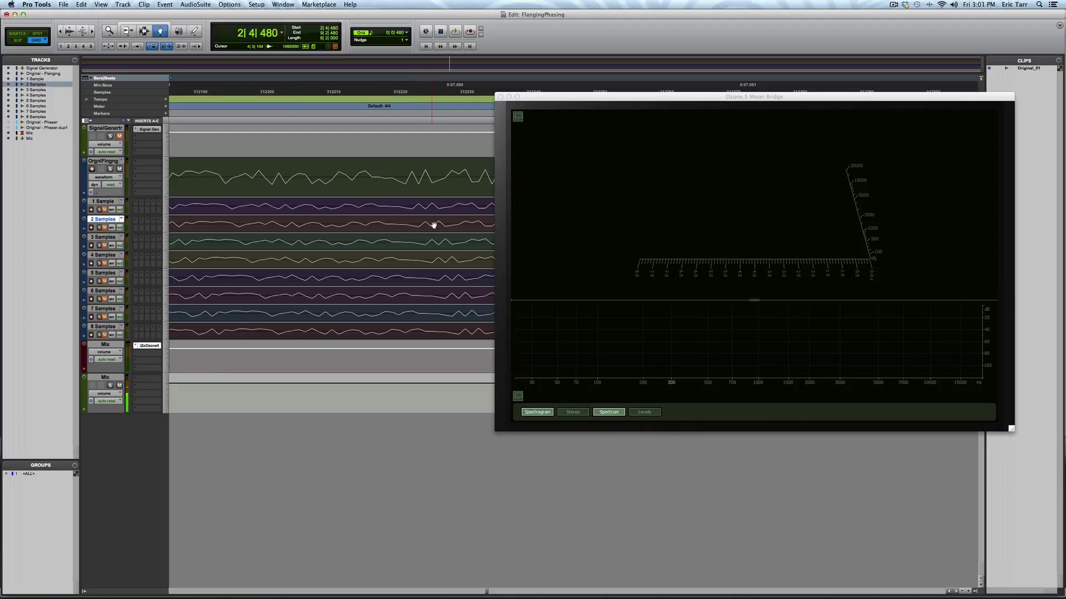
click(104, 237)
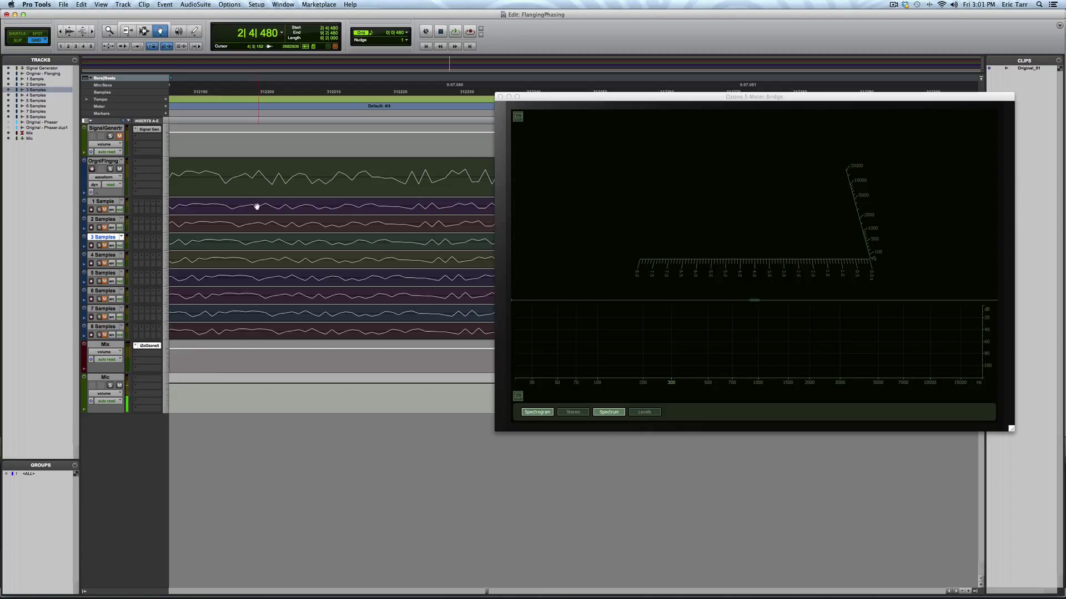
mouse_move(283, 188)
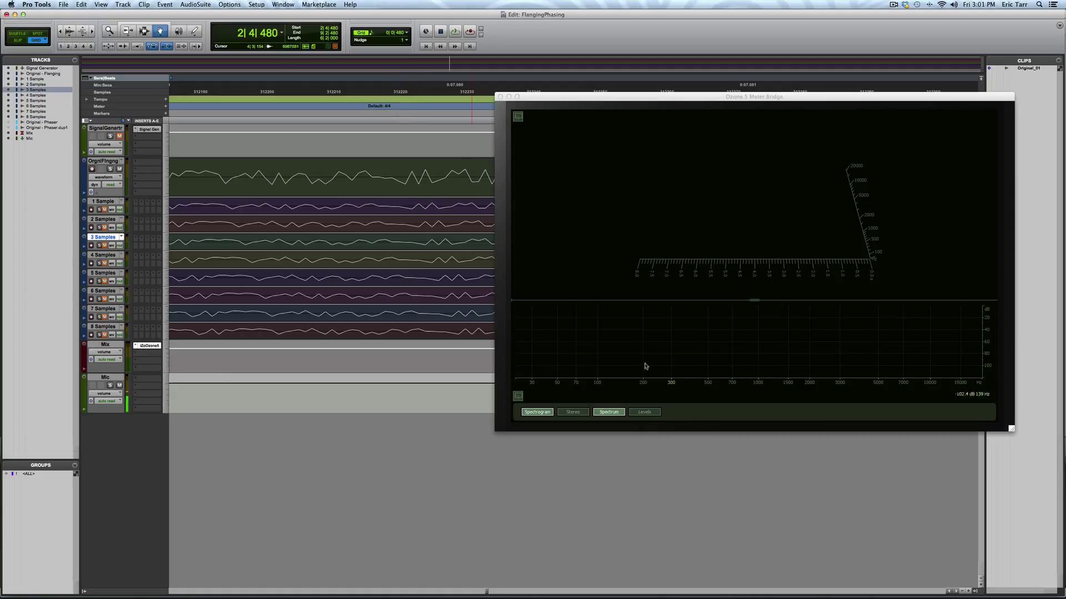
mouse_move(770, 347)
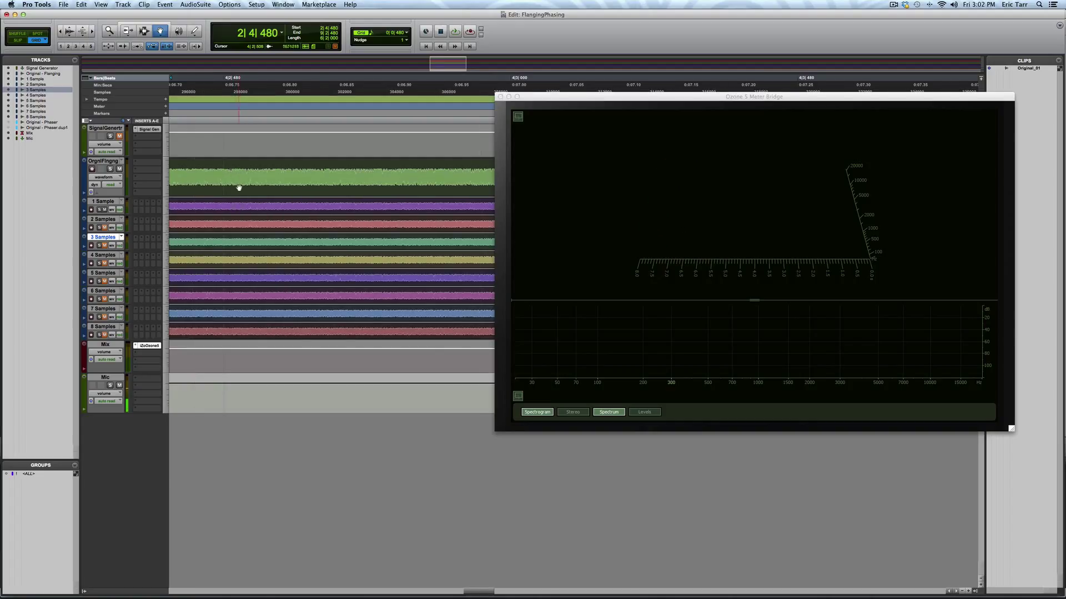
mouse_move(946, 336)
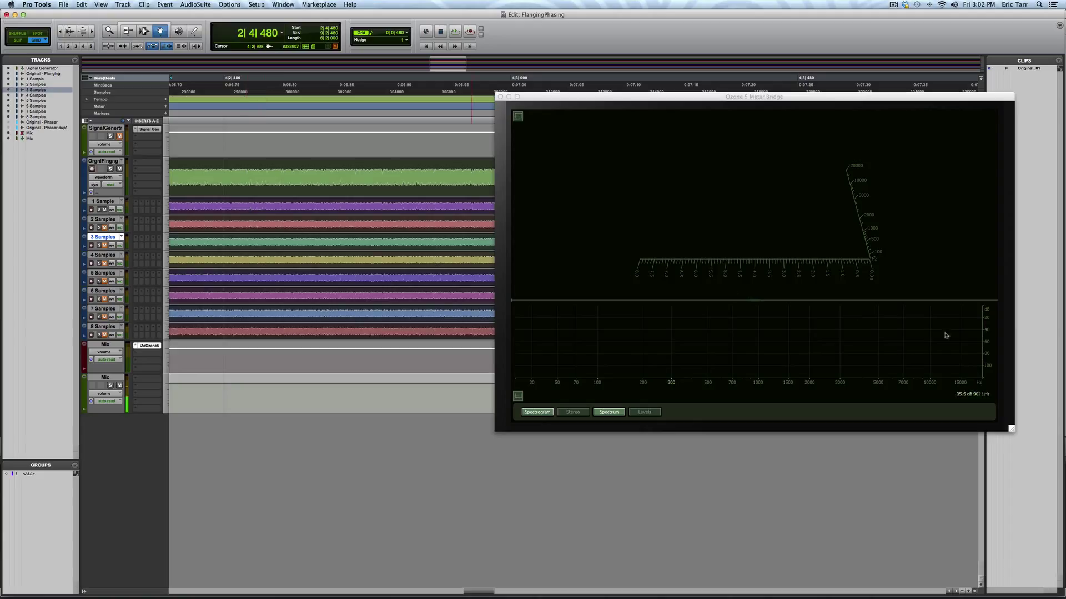
mouse_move(803, 333)
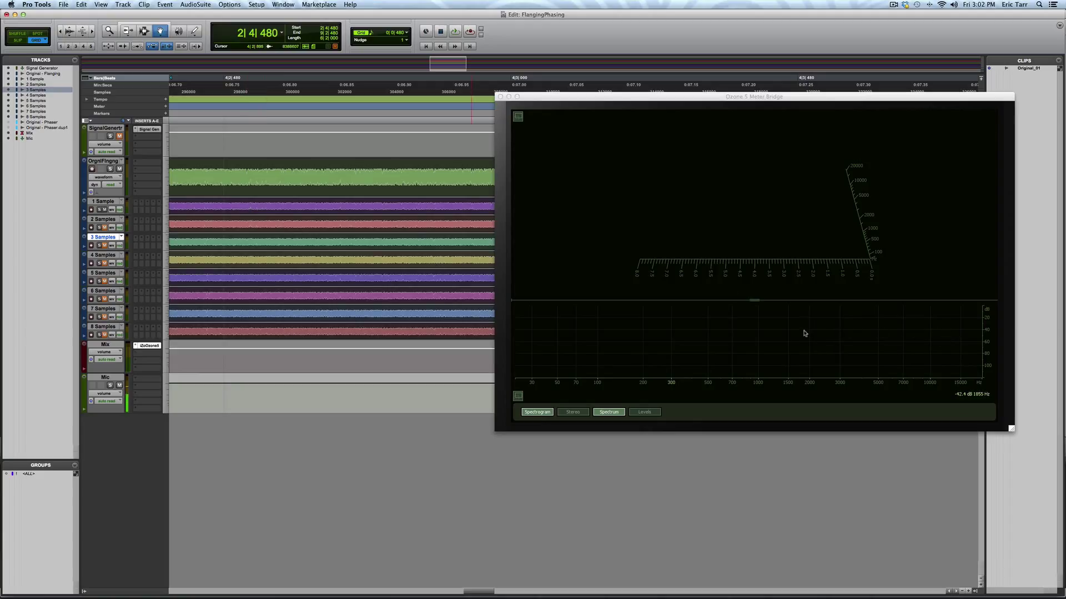
mouse_move(972, 339)
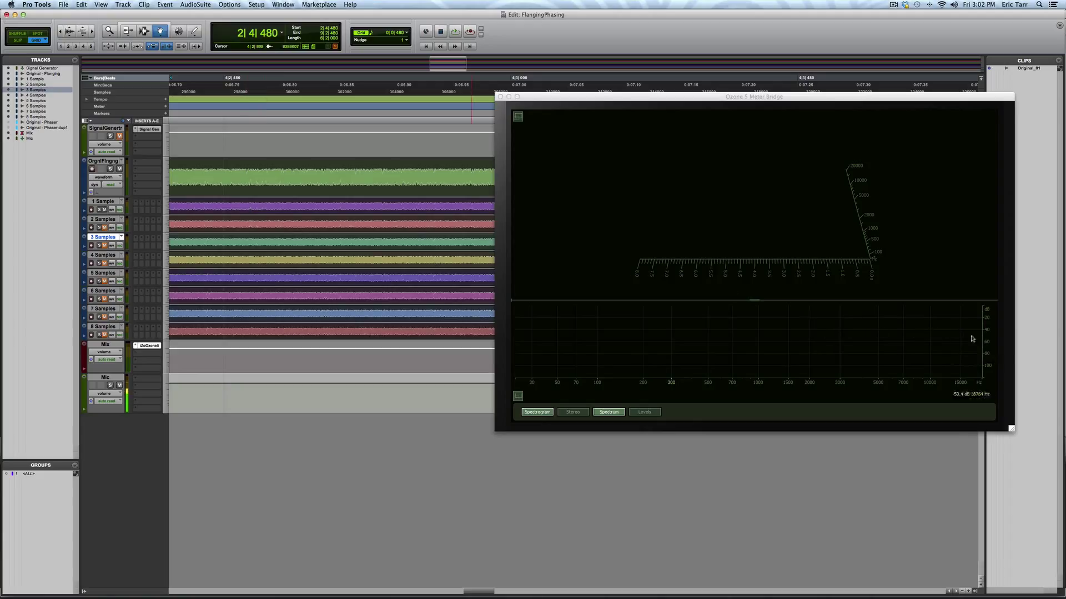
- Play the summed white noise and watch its spectrogram and spectrum in the Ozone 5 Meter Bridge
click(454, 31)
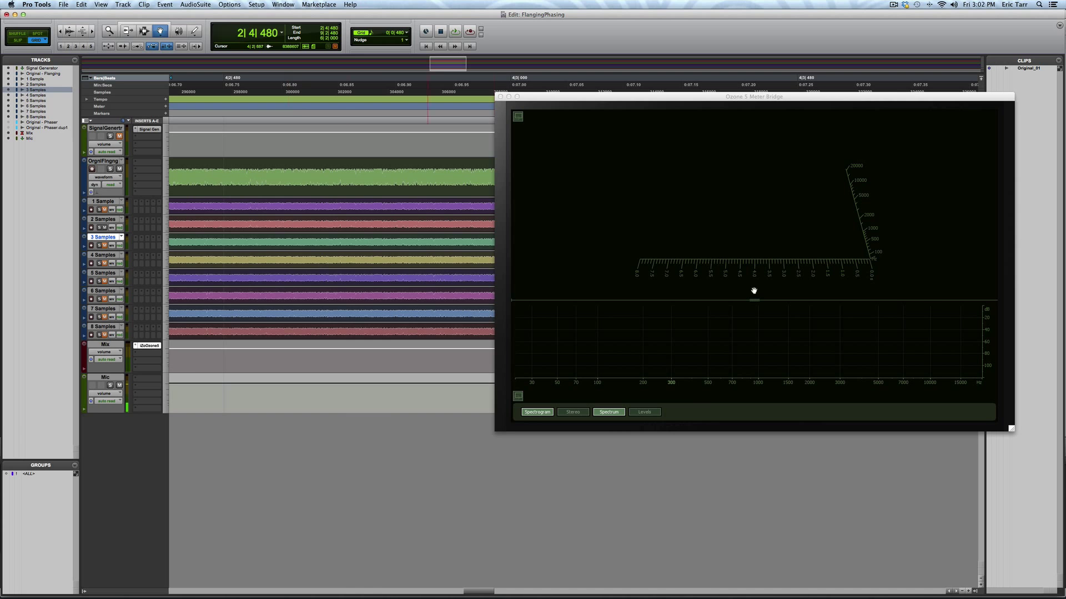
click(454, 32)
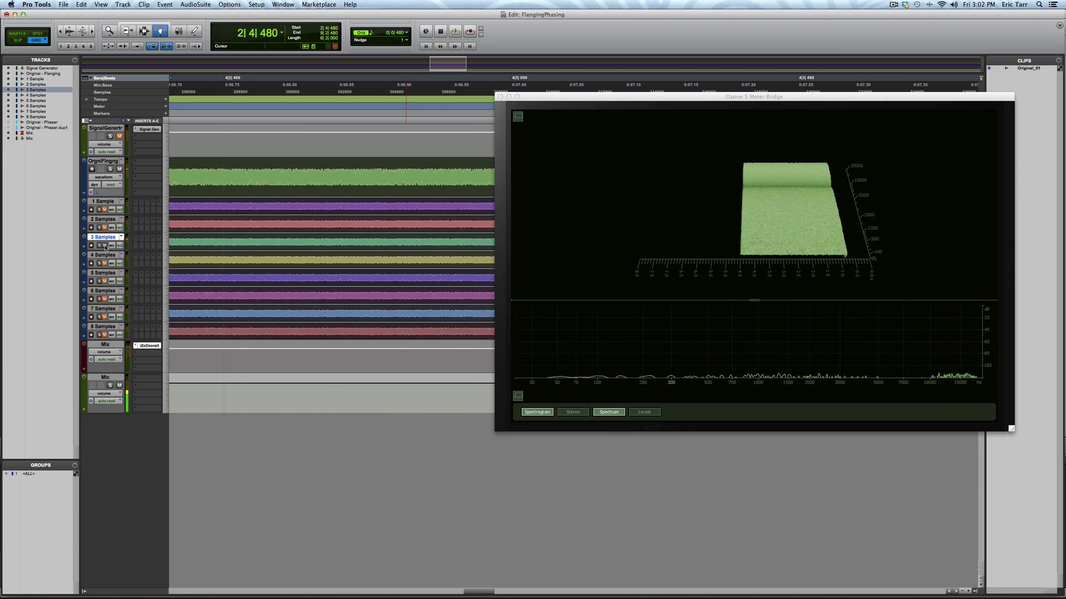
click(454, 31)
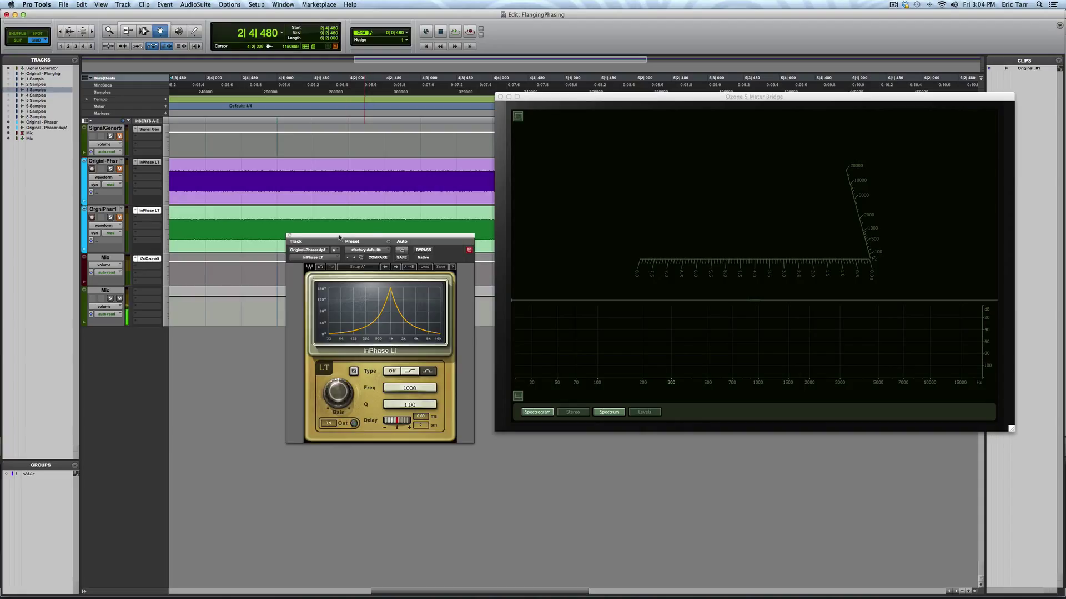
- Move the InPhase LT panel aside and show the Original - Phaser track's InPhase LT instance with filter off
drag(381, 241, 299, 170)
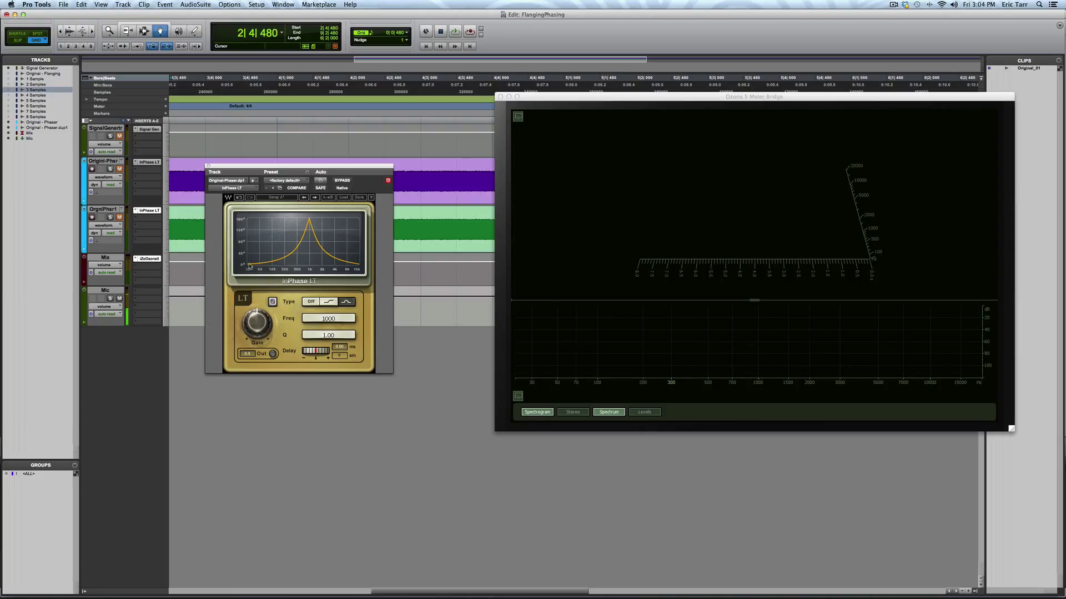
mouse_move(311, 264)
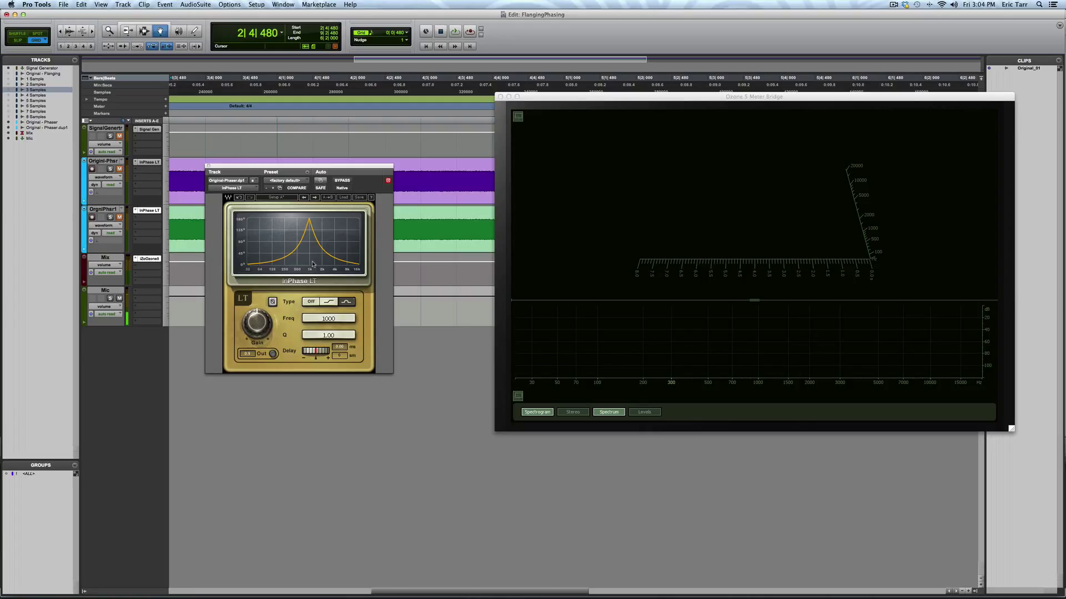
mouse_move(323, 282)
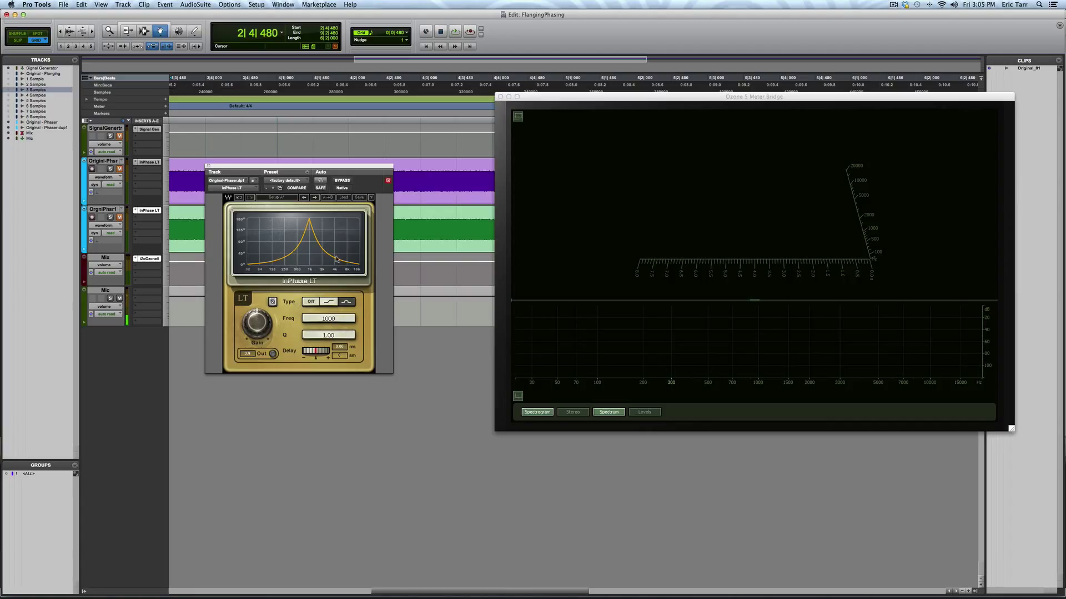
mouse_move(309, 266)
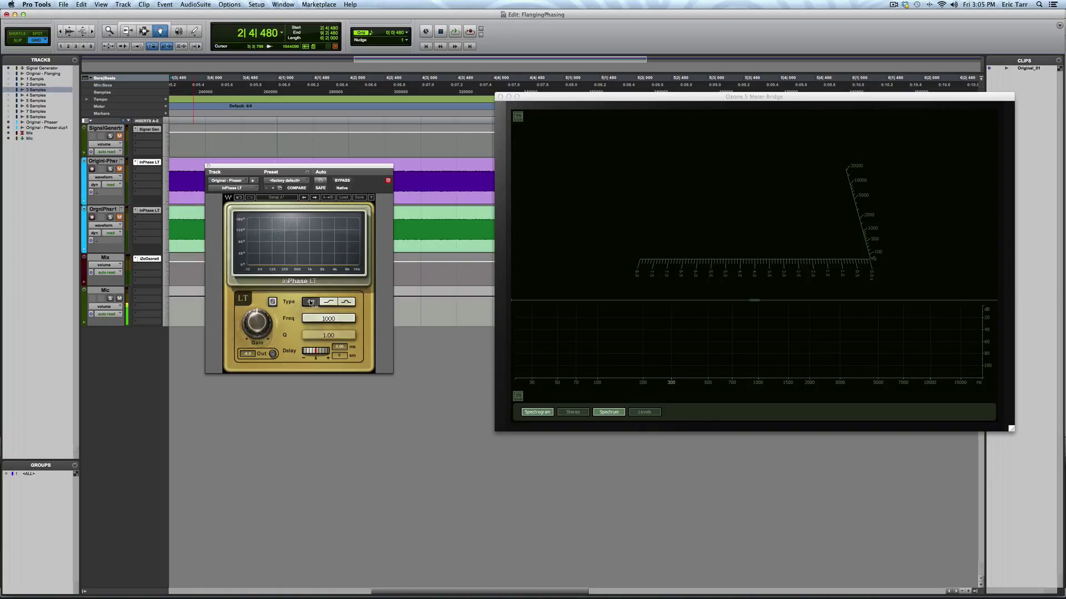
click(310, 300)
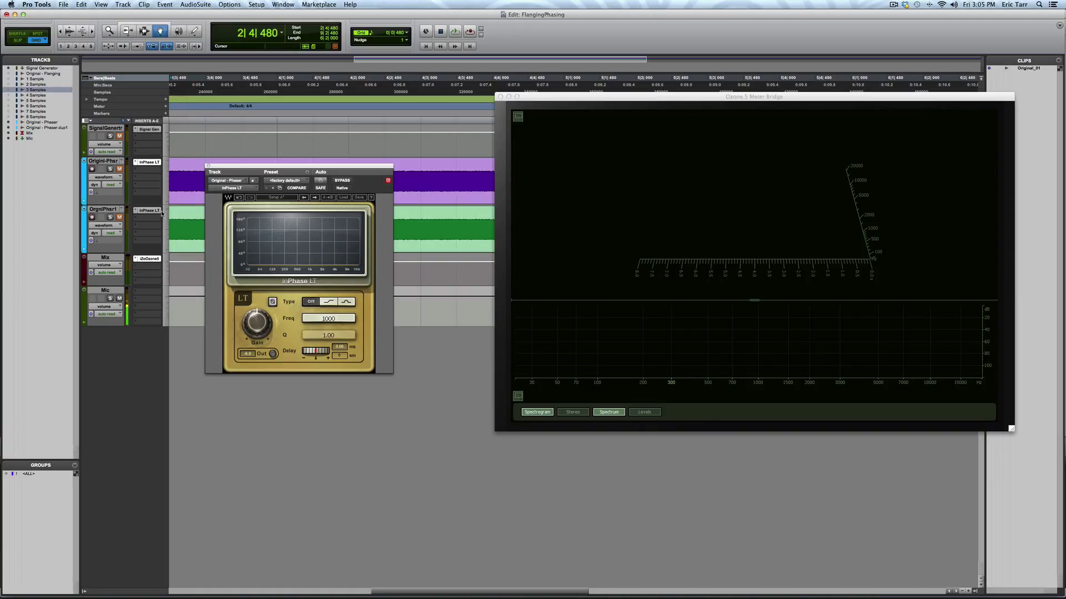